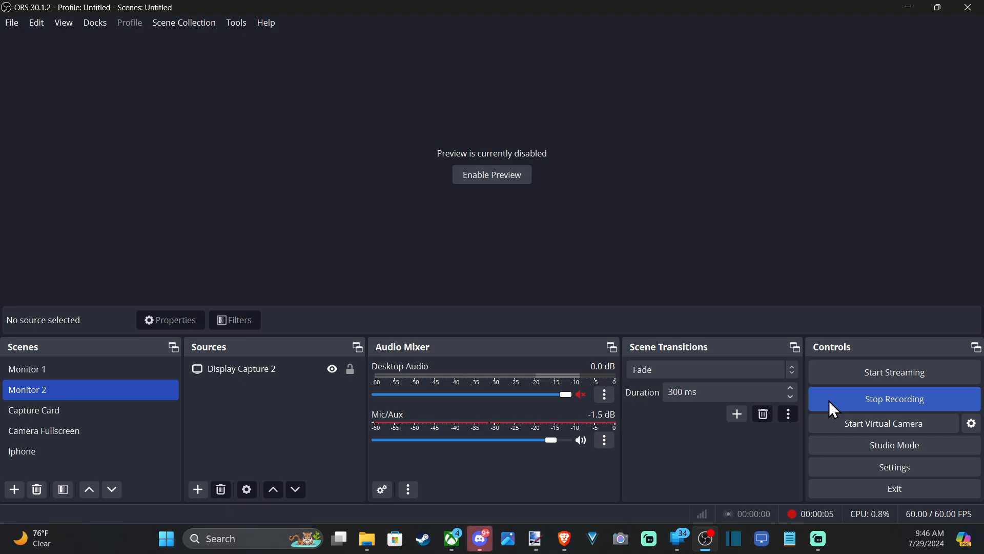
mouse_move(563, 247)
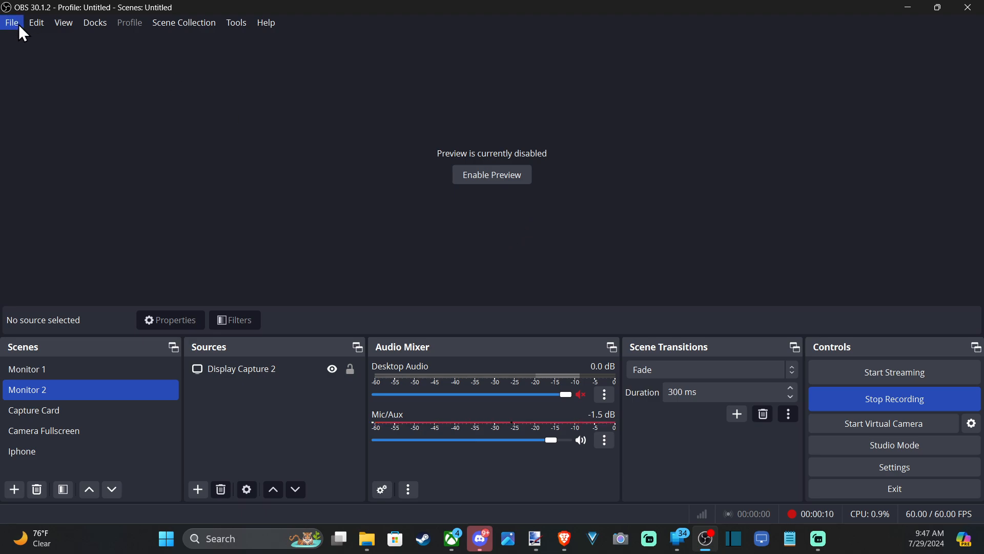
Open OBS Settings on the Output page, showing the Recording Path, quality and Matroska format
left_click(16, 22)
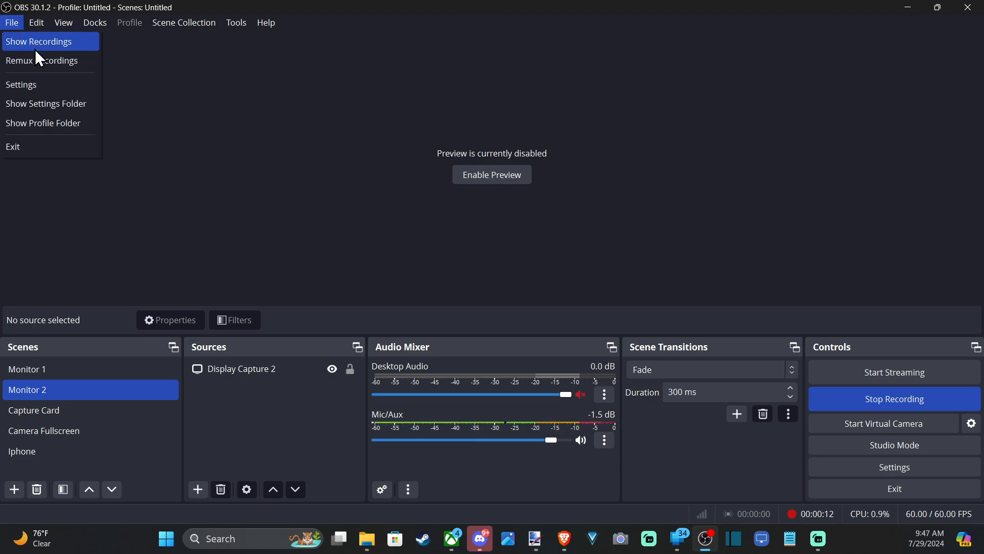
left_click(44, 42)
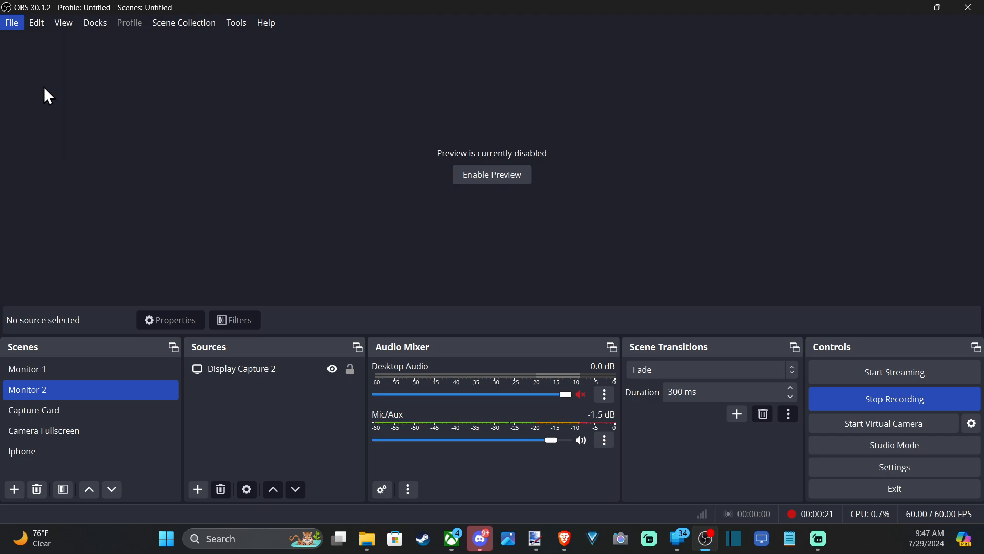
left_click(895, 466)
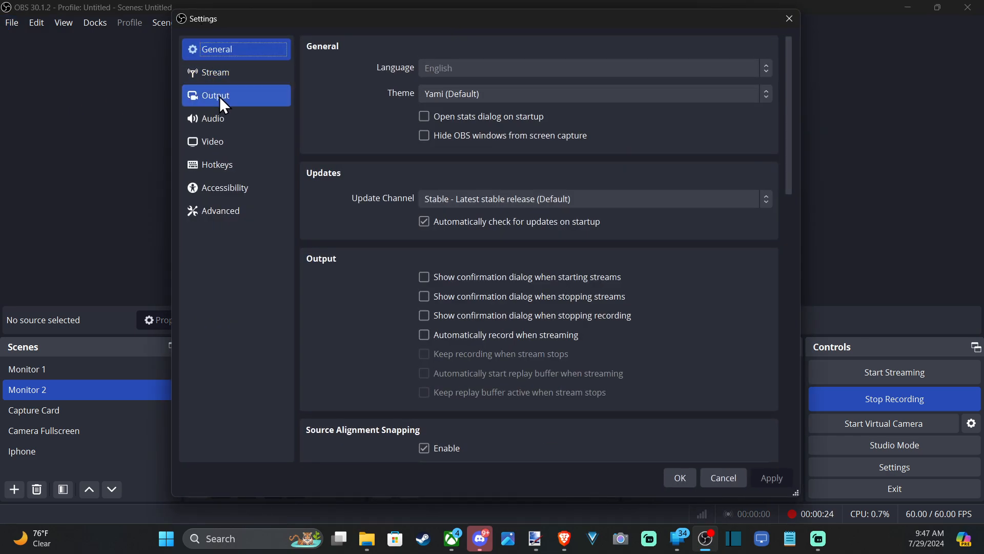
left_click(216, 96)
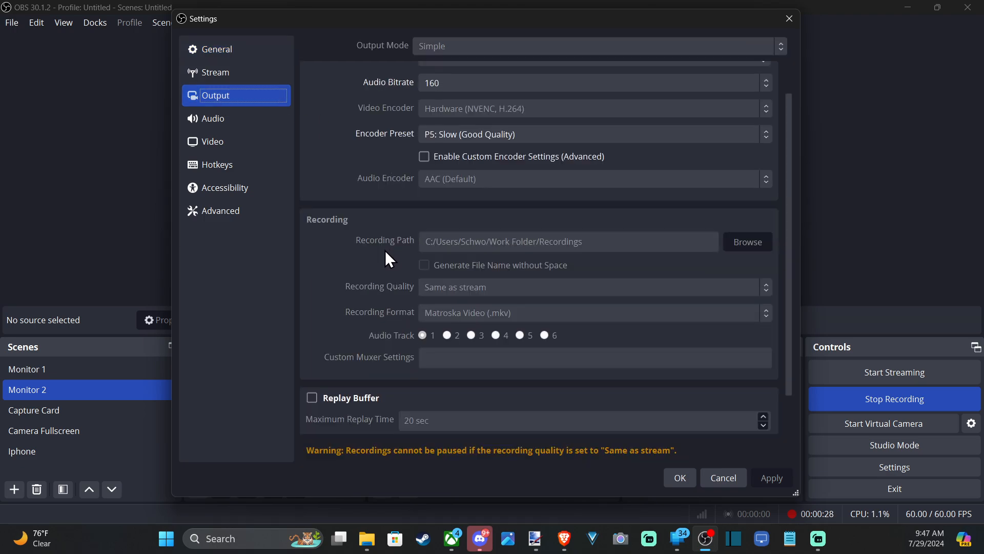
mouse_move(510, 261)
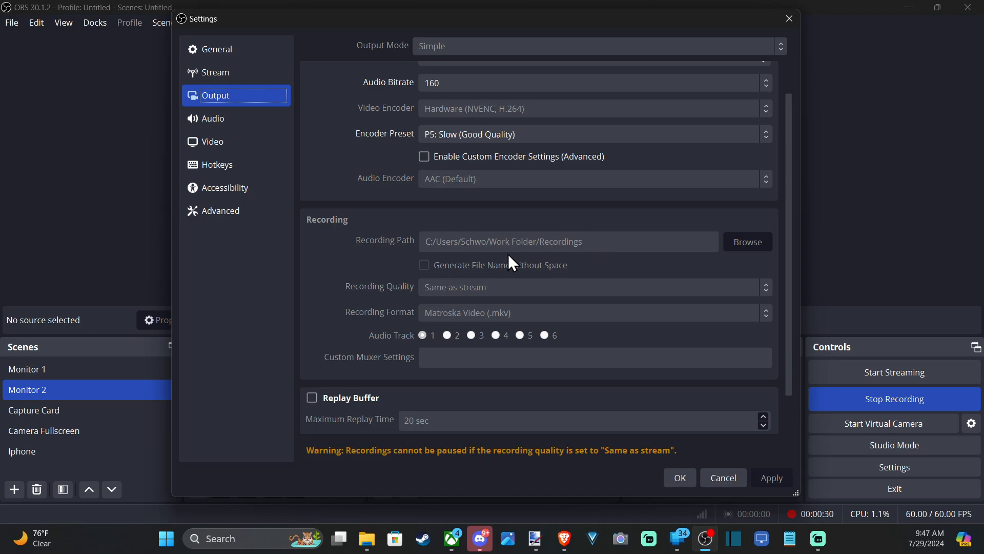
mouse_move(317, 235)
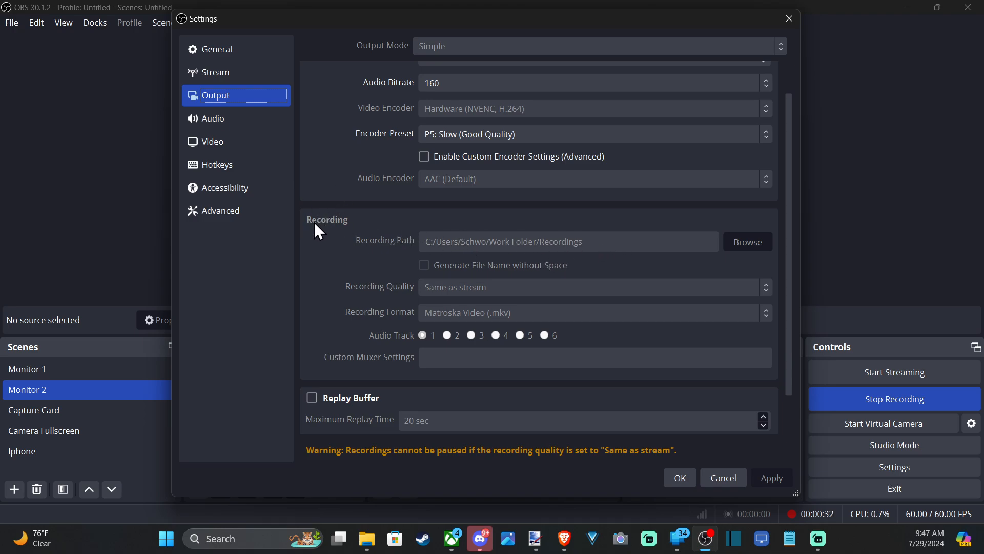
mouse_move(373, 257)
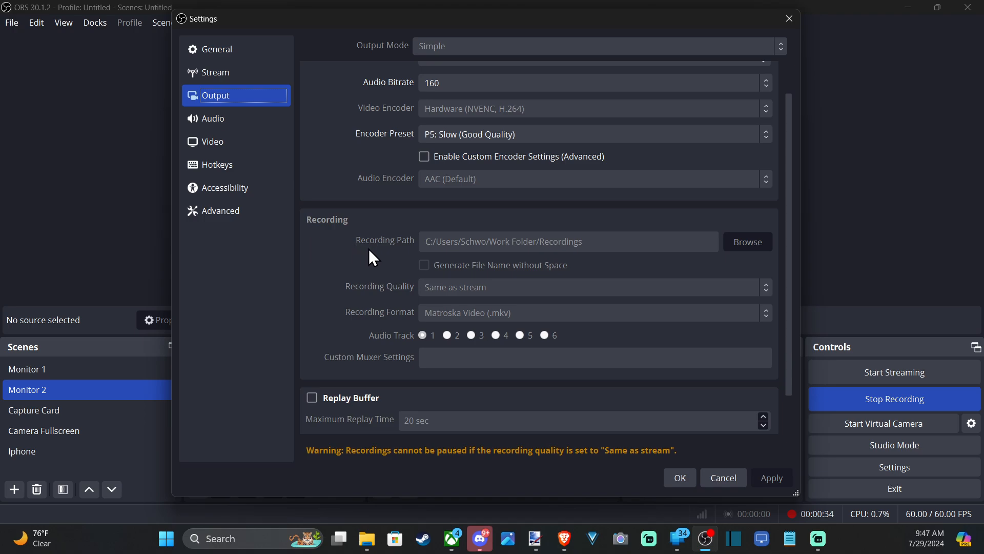
mouse_move(737, 250)
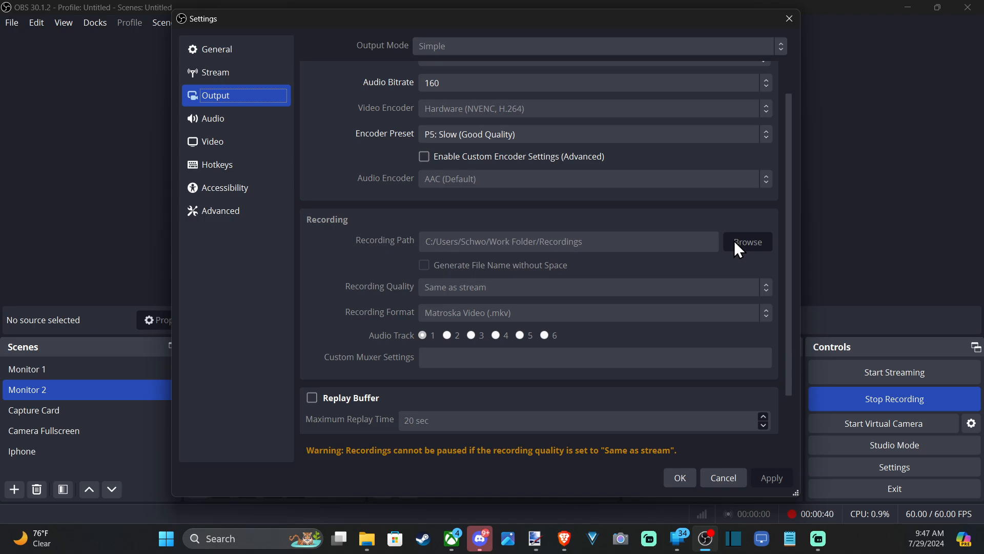
mouse_move(455, 247)
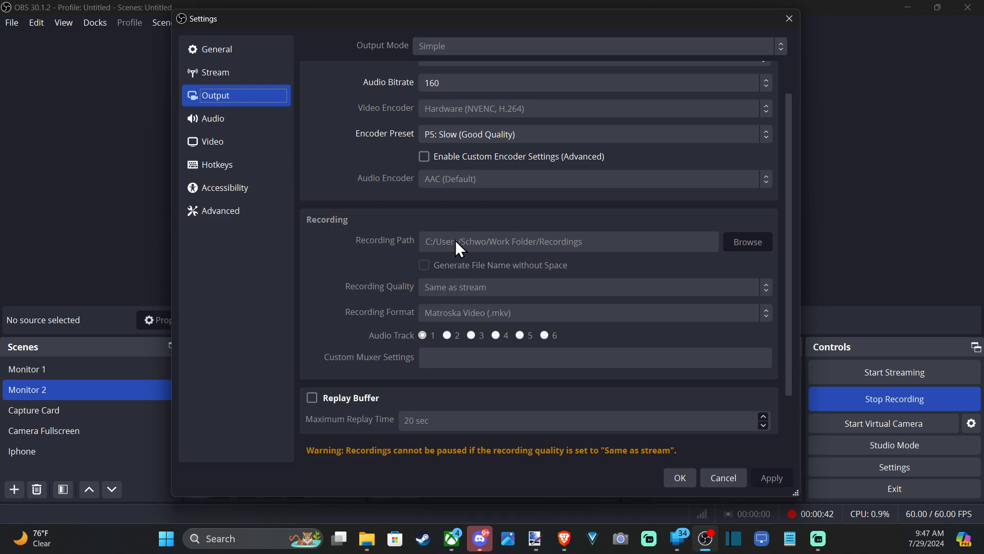
mouse_move(492, 261)
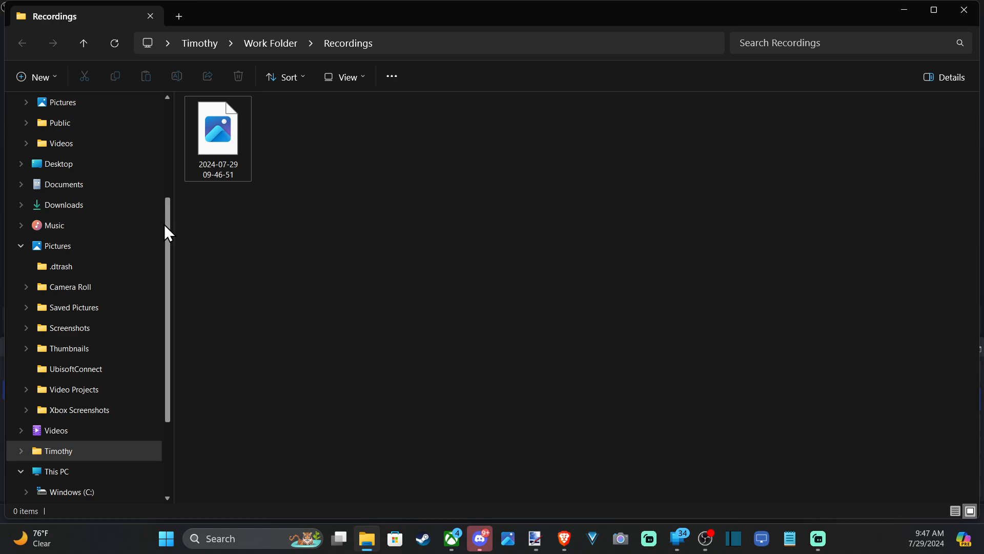
mouse_move(905, 10)
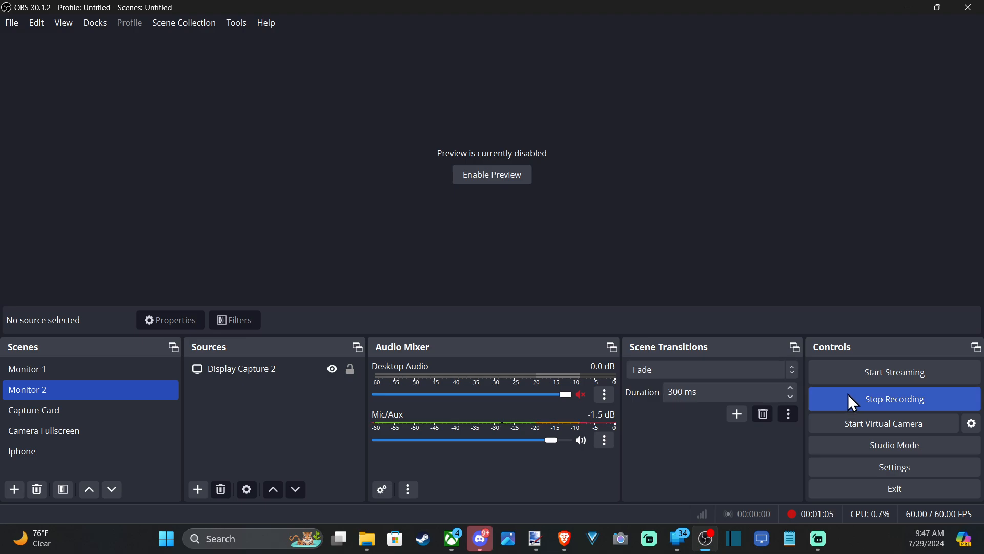
mouse_move(852, 410)
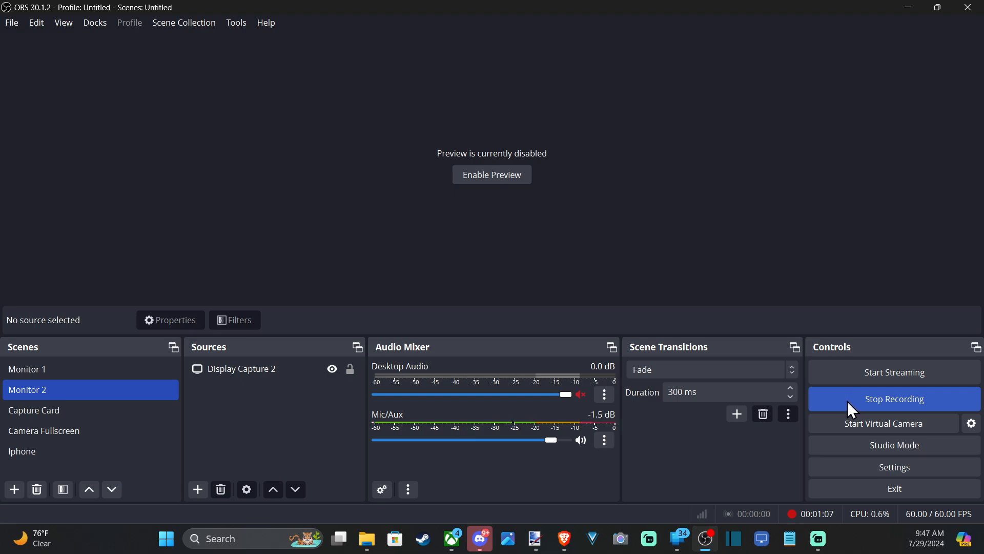